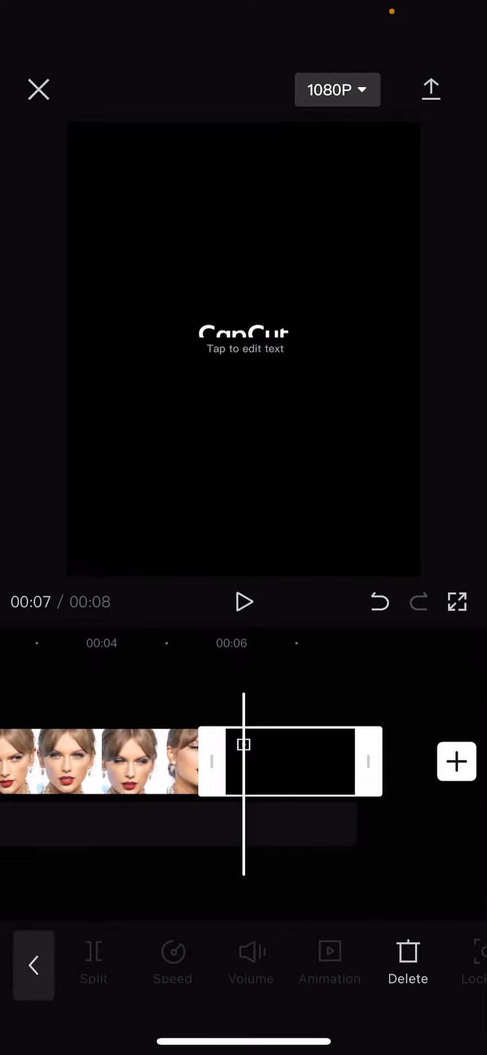
Replace the outro's placeholder caption under the CapCut logo with the name 'nina'.
click(244, 349)
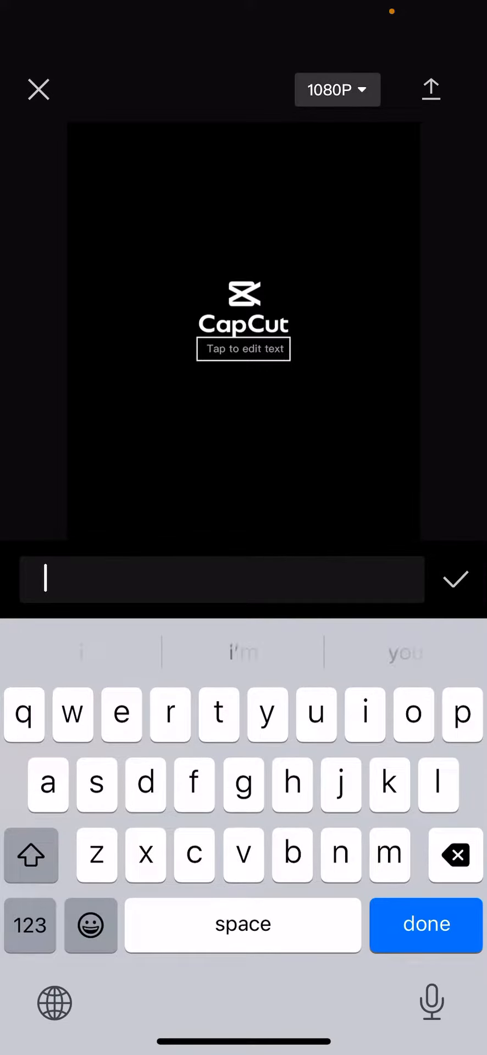
text(nin)
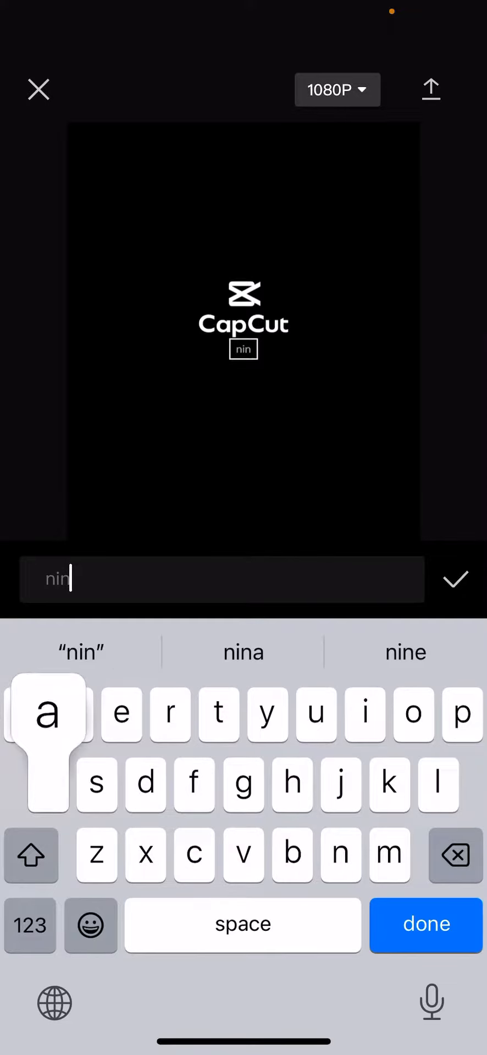
click(455, 580)
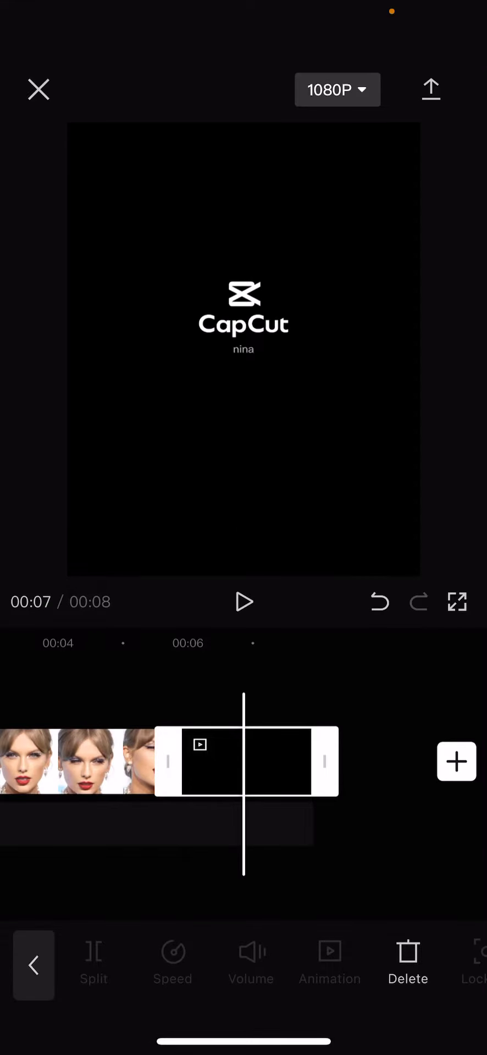
Exit the editor so the project saves to the local list as an 8-second video.
click(39, 89)
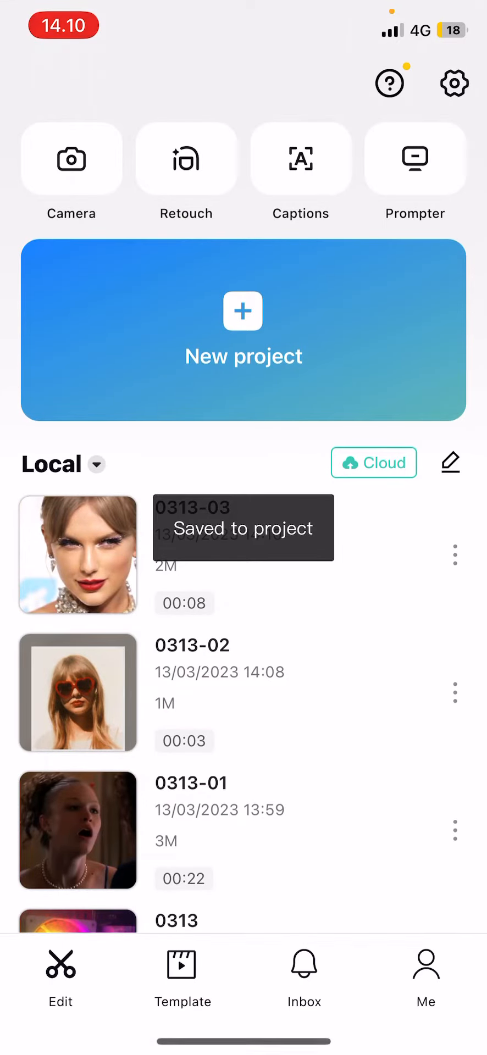